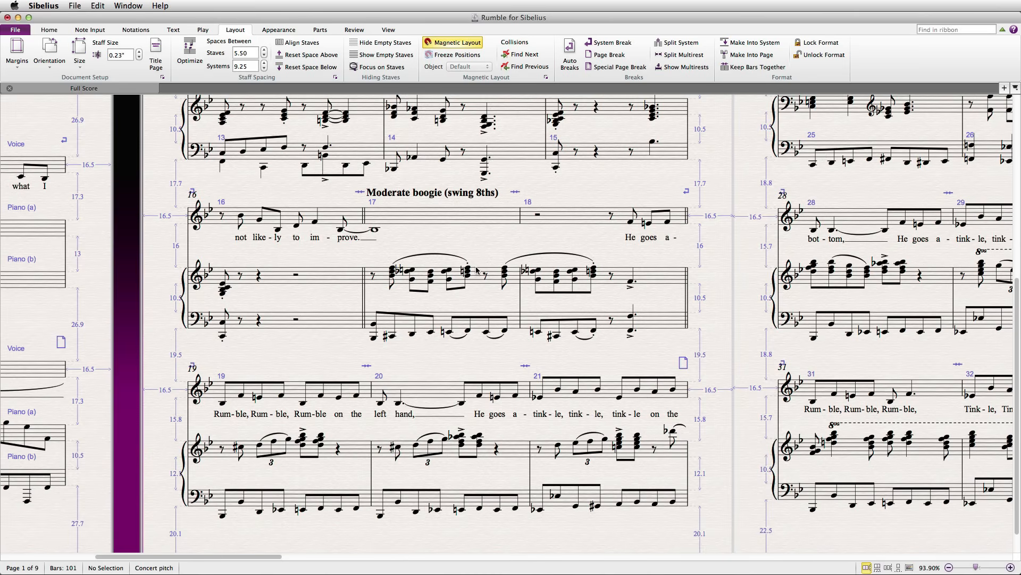
Select a passage in the Piano (a) staff of the bar 16 system
click(436, 280)
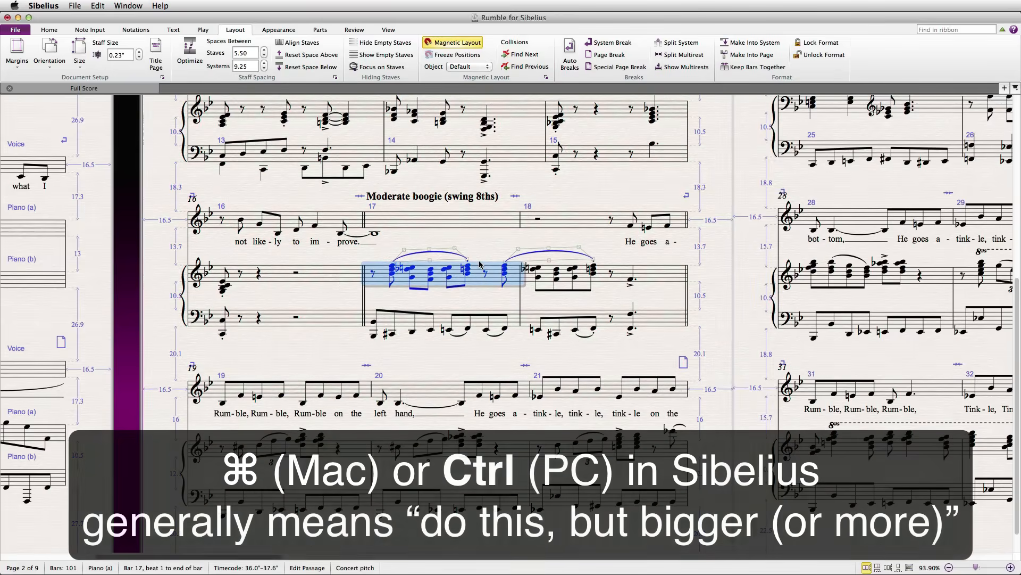
mouse_move(478, 281)
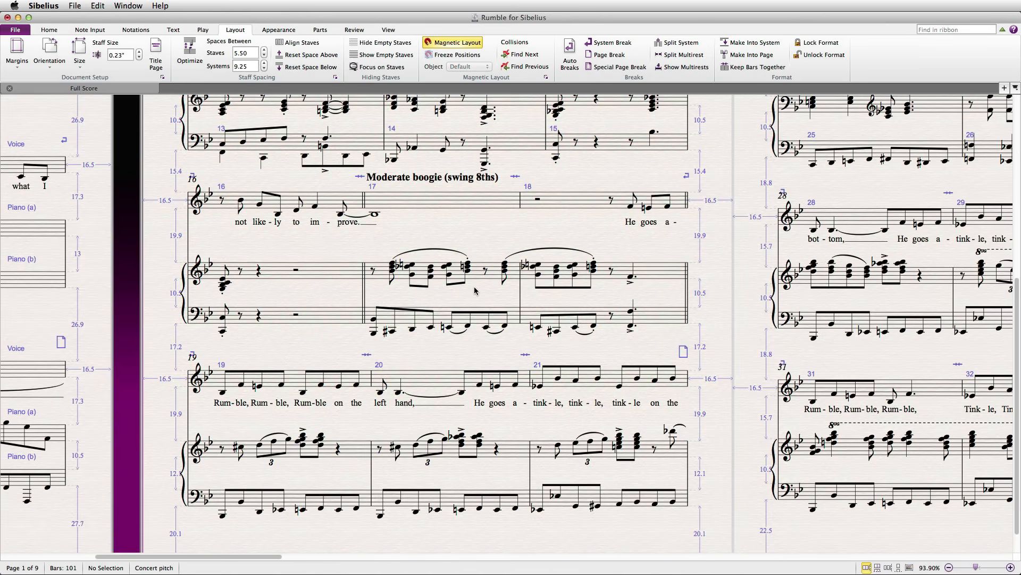
mouse_move(476, 276)
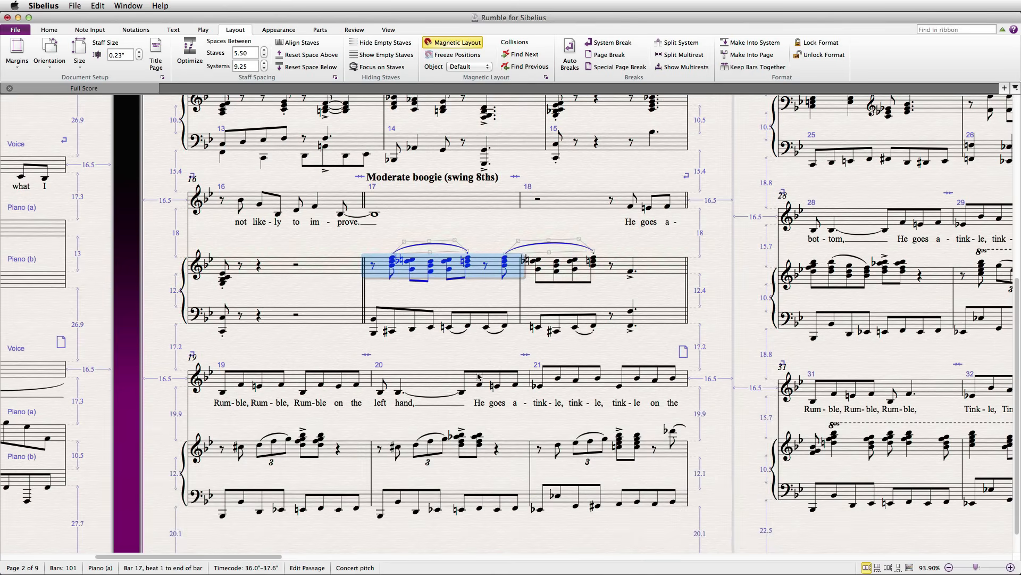
mouse_move(490, 479)
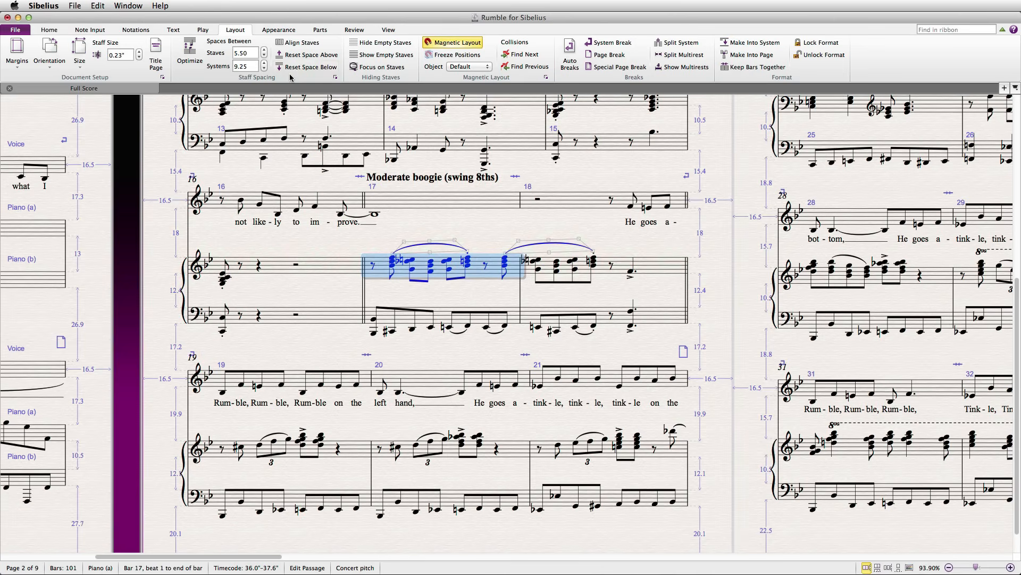
Check the Engraving Rules staff settings, then select bar 20 in Piano (b)
click(278, 29)
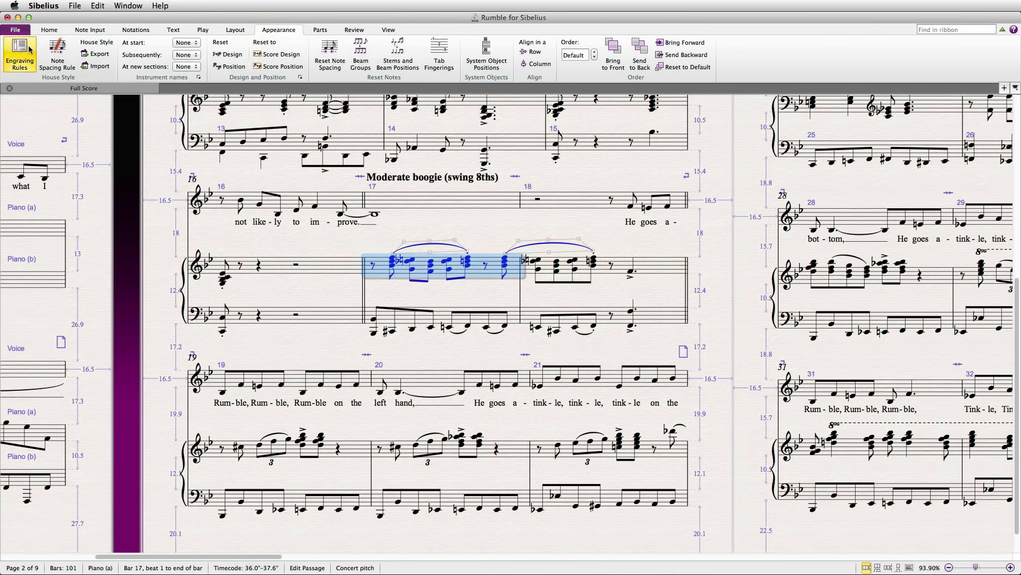
click(20, 55)
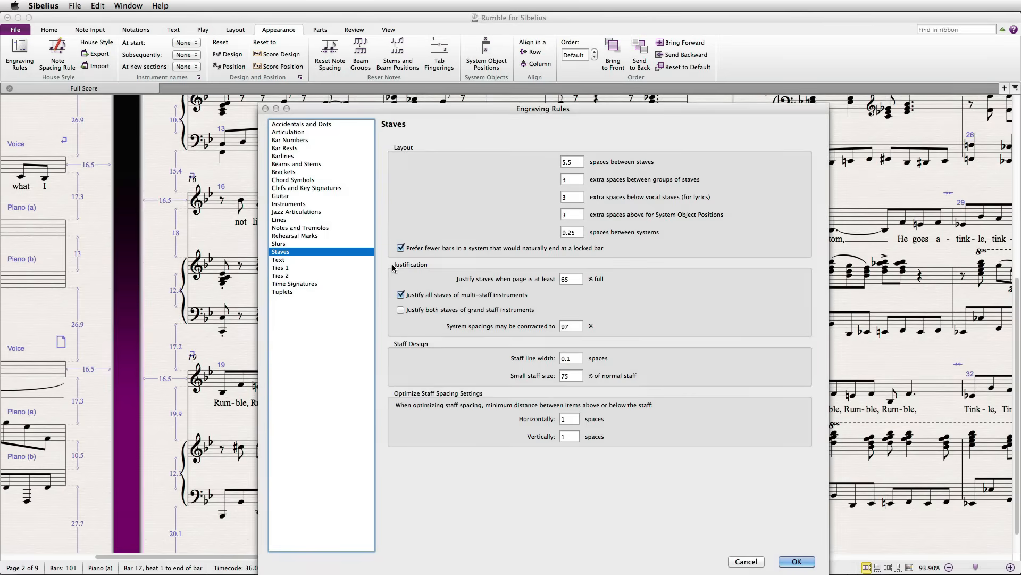
click(795, 561)
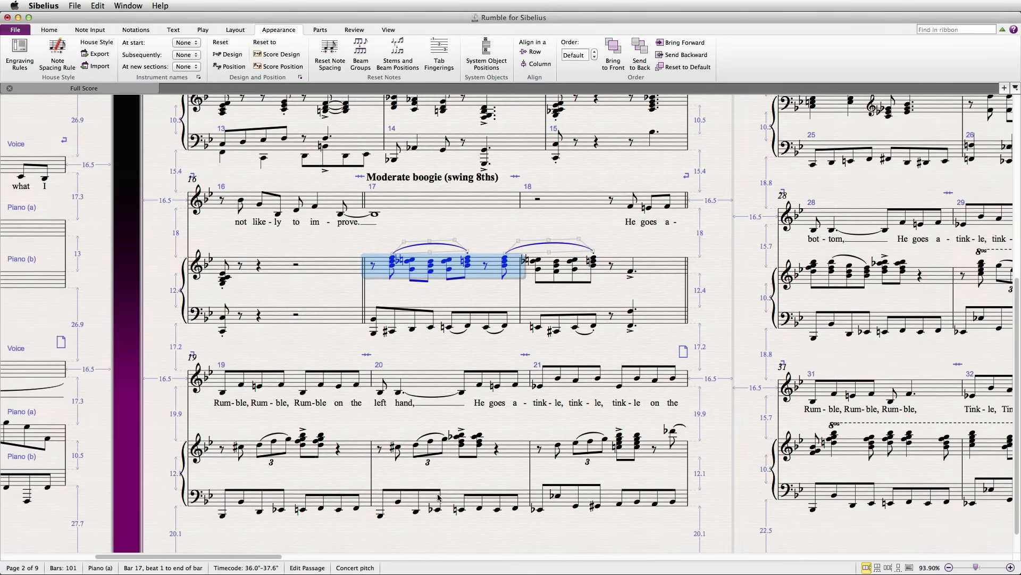
click(444, 502)
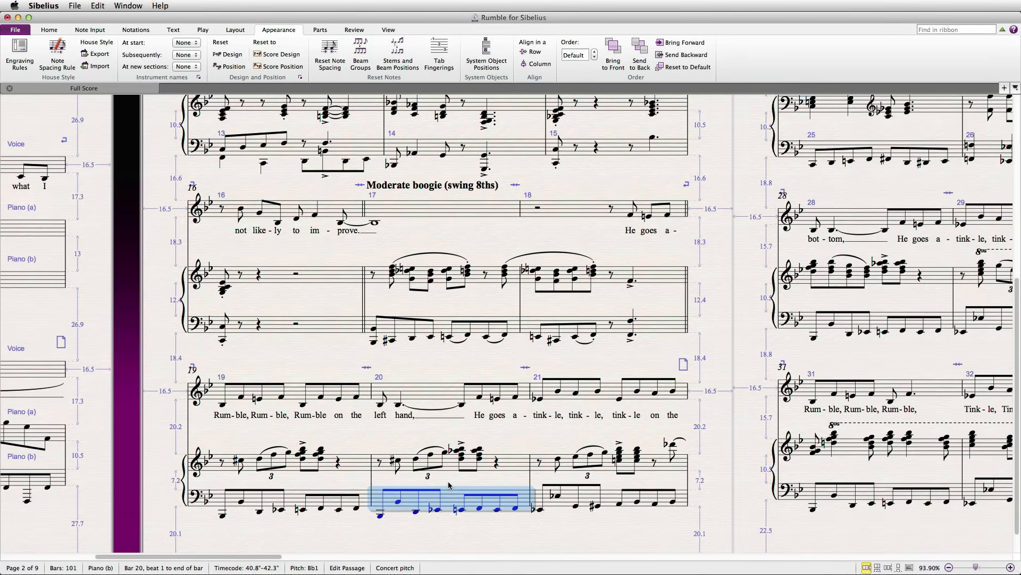
Scroll up through the score around the bar 19 system
scroll(up, 3)
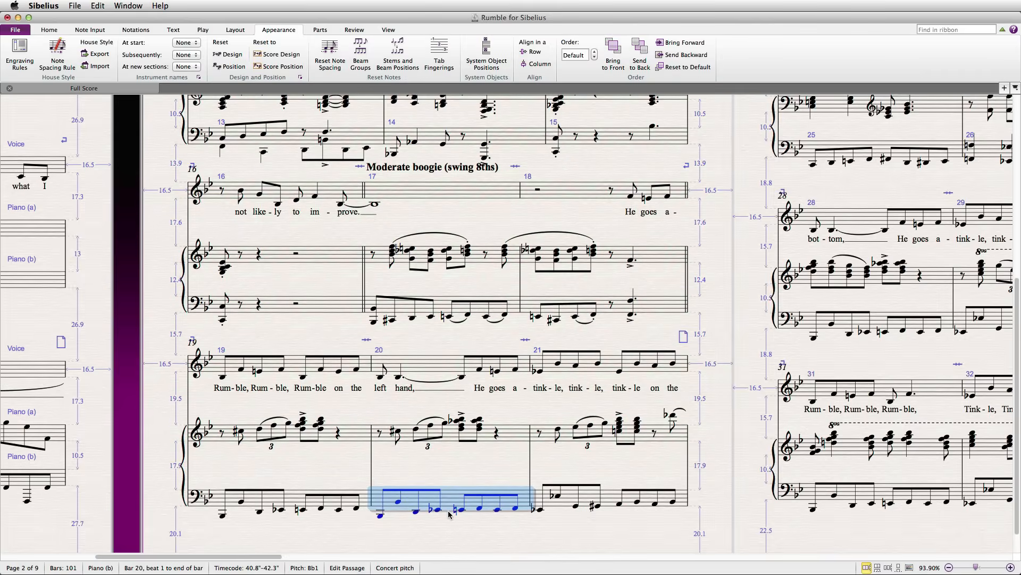
scroll(up, 3)
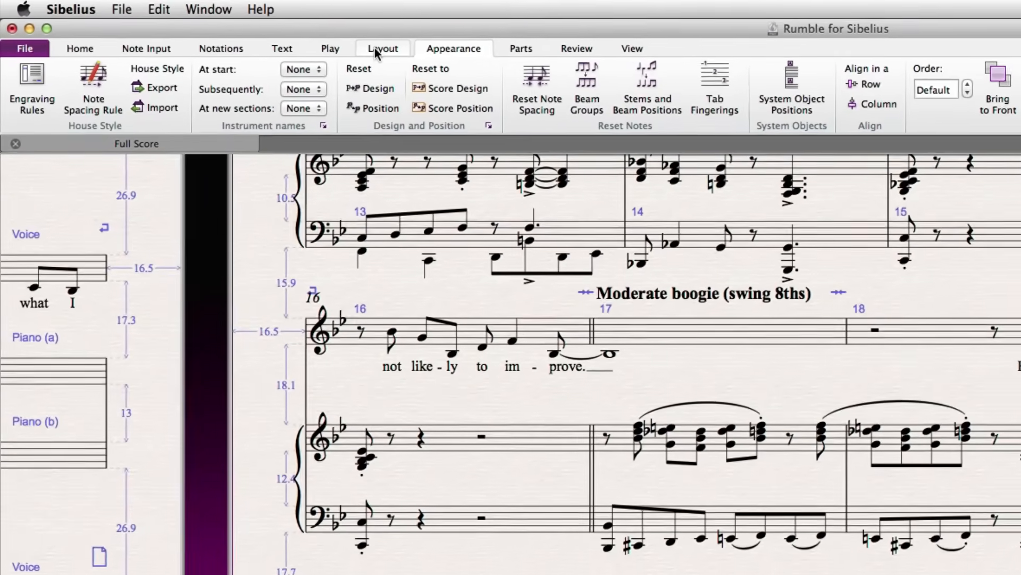
Show the Layout Staff Spacing settings: staves 5.5 spaces, systems 9.25
click(383, 49)
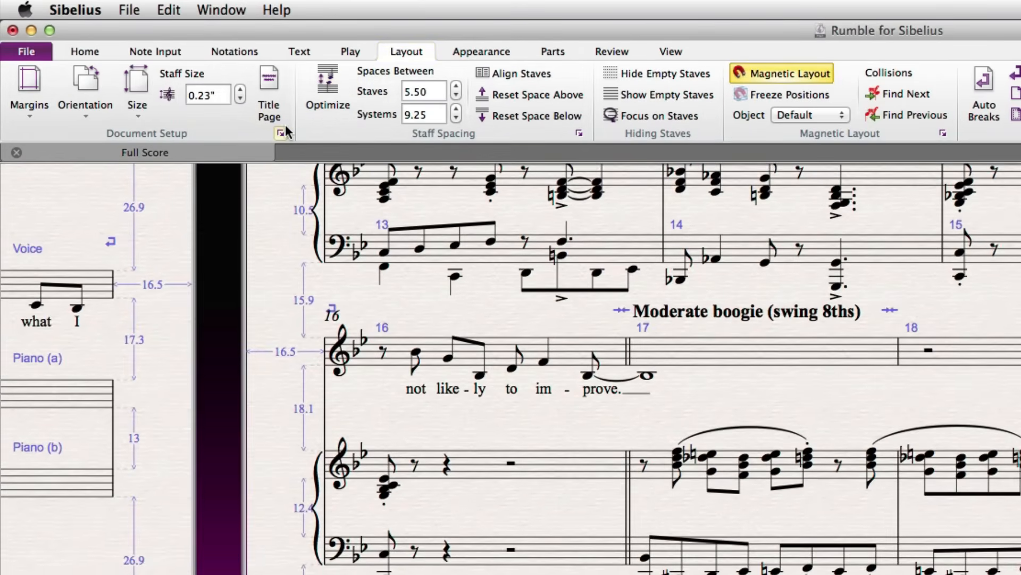
mouse_move(436, 141)
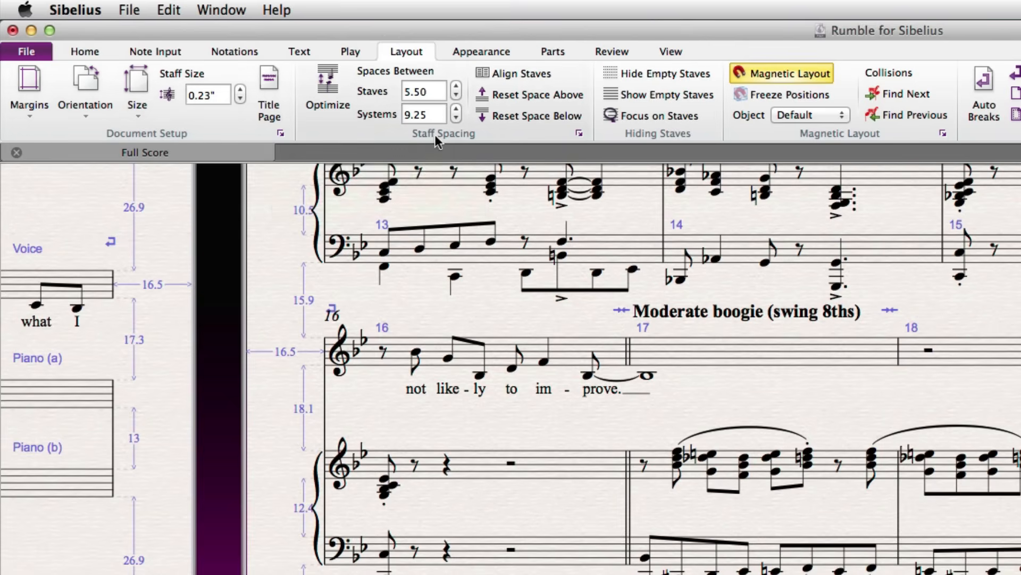
mouse_move(579, 133)
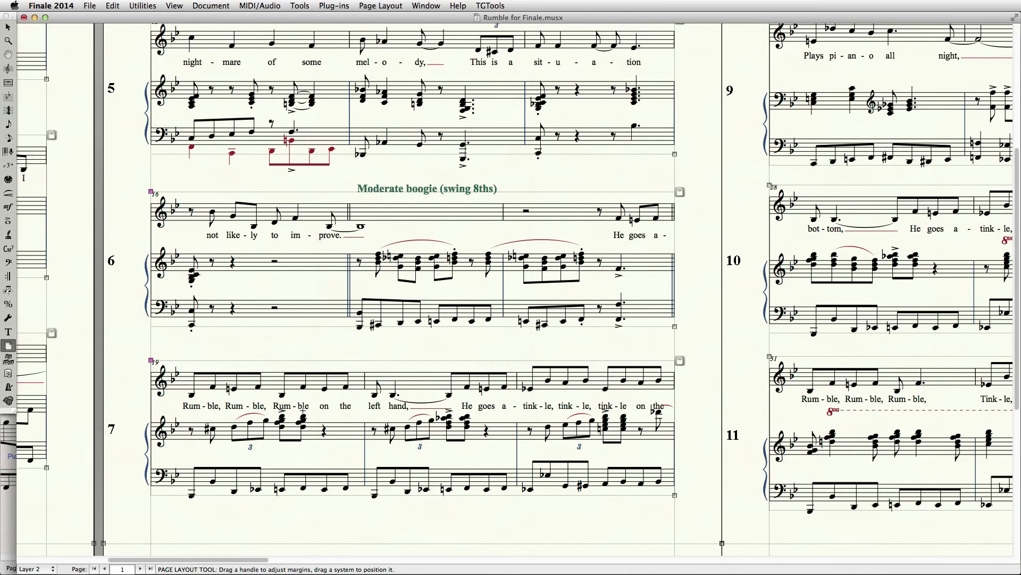
mouse_move(316, 292)
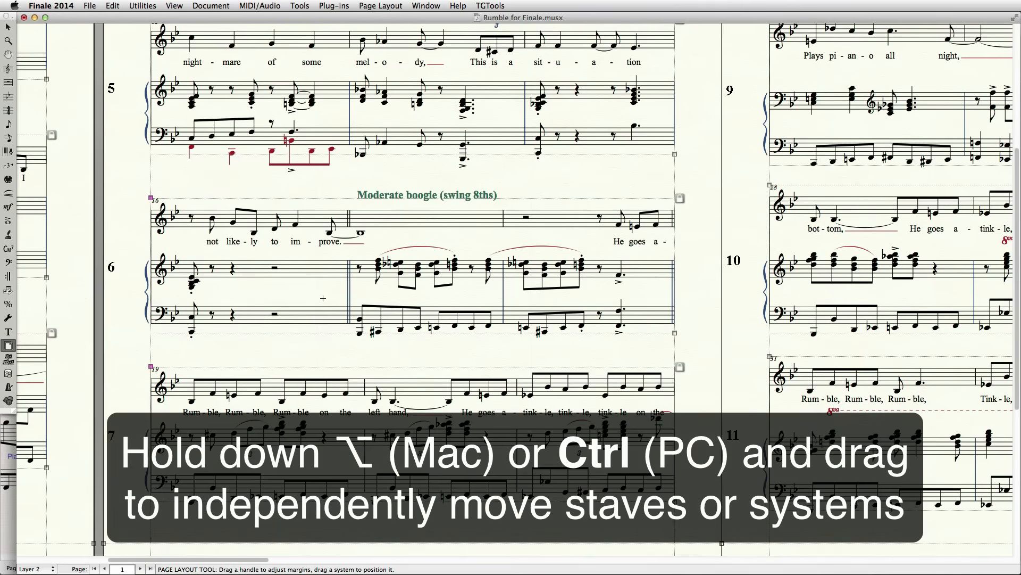
mouse_move(319, 285)
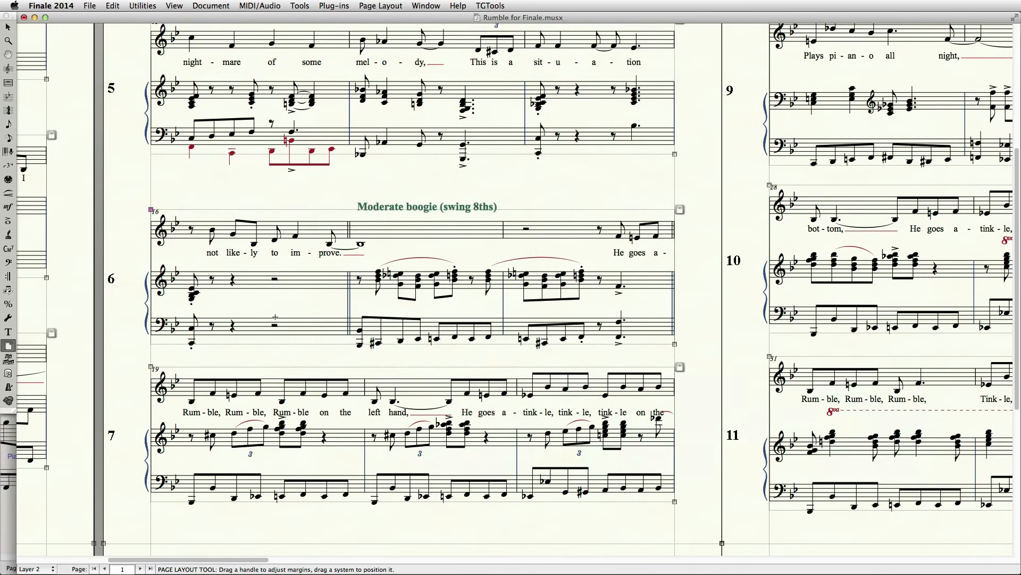
mouse_move(133, 177)
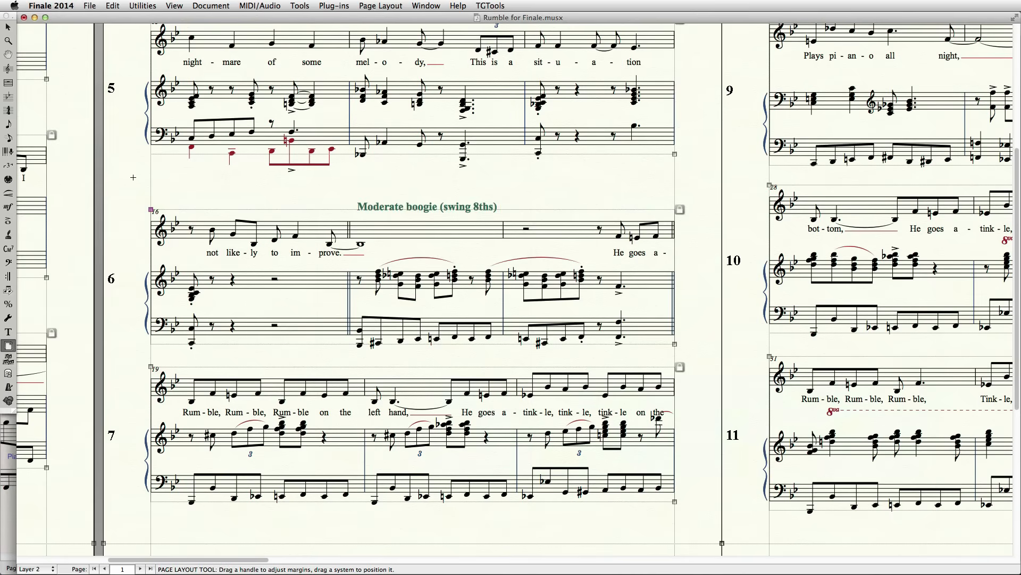
Lower the bar 16 and bar 19 piano staves to 1.1" below the voice staff
click(9, 68)
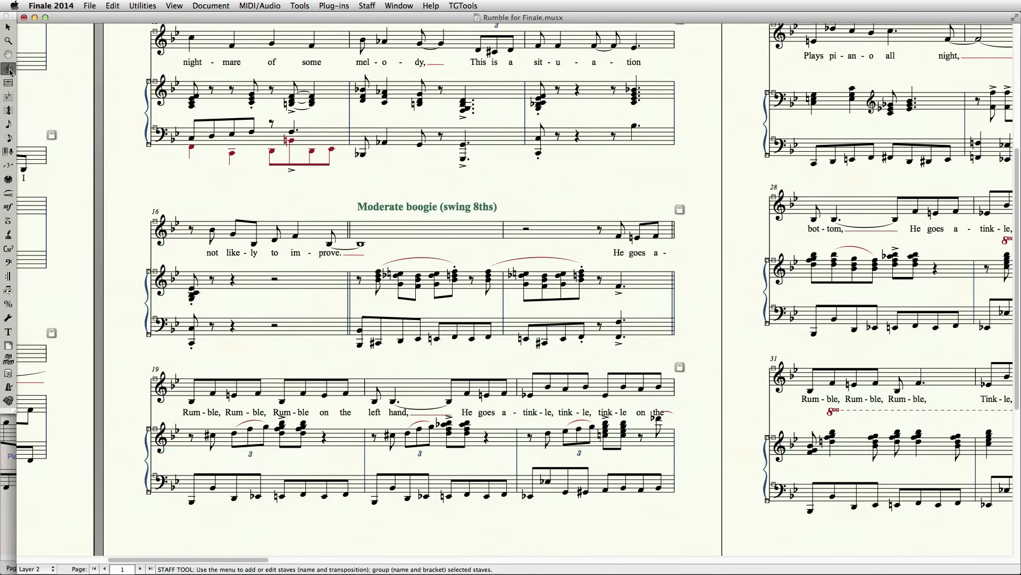
mouse_move(9, 70)
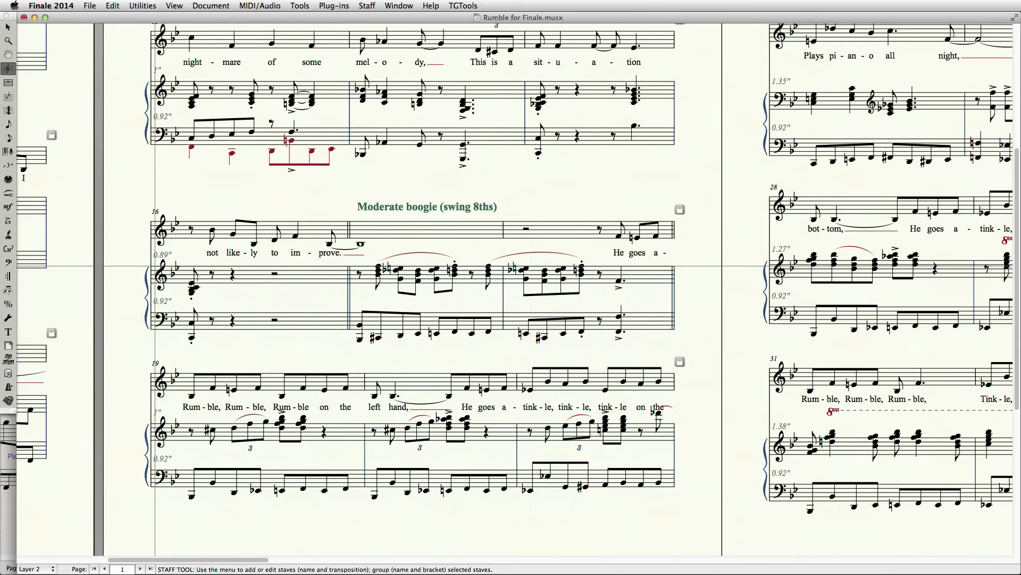
click(261, 280)
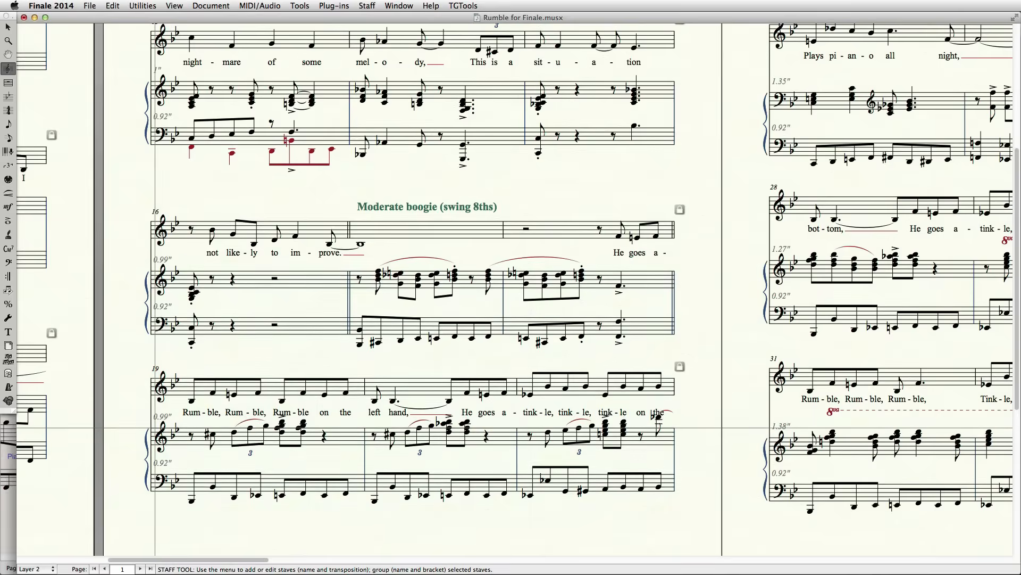
click(261, 287)
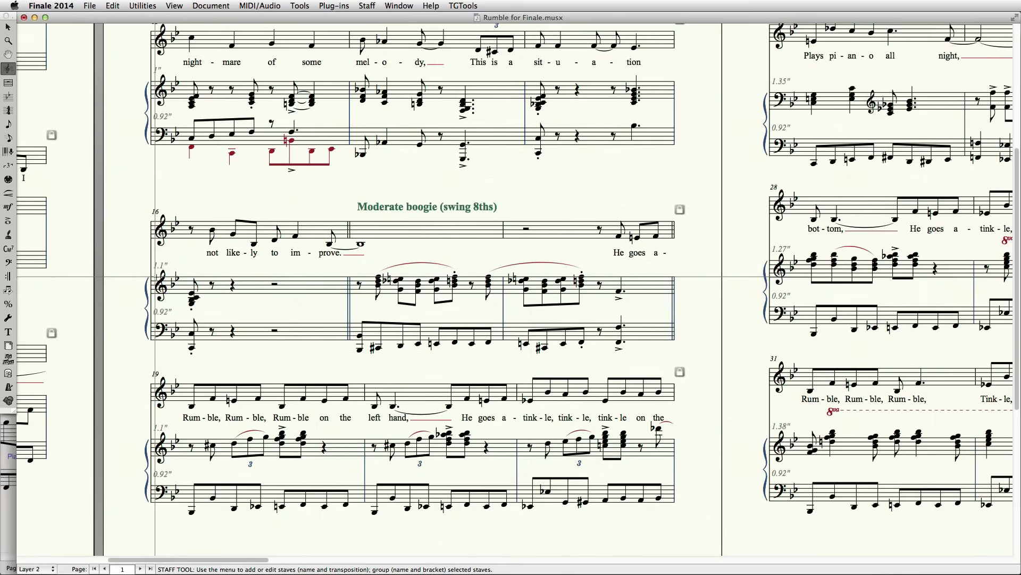
click(260, 287)
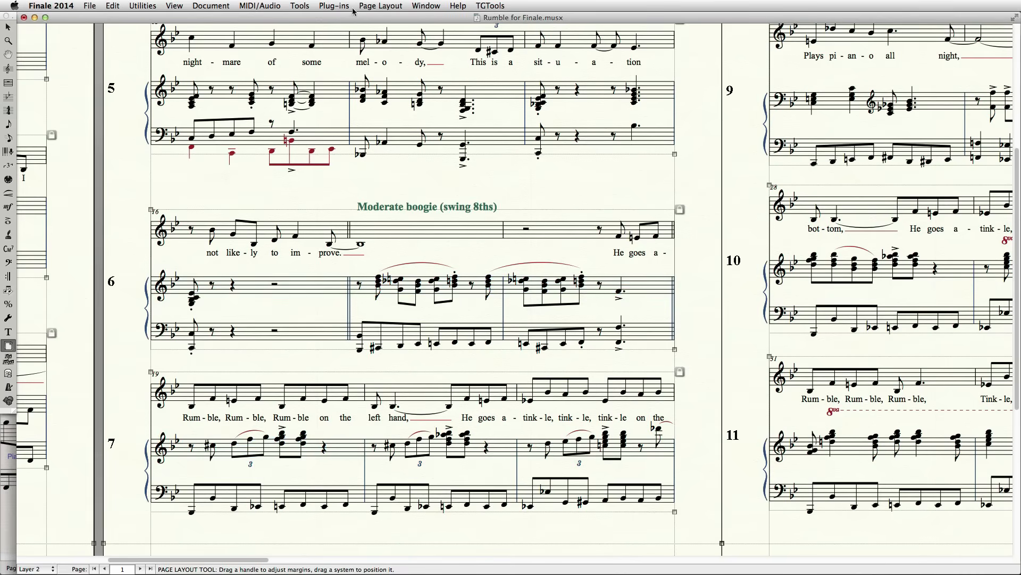
click(379, 6)
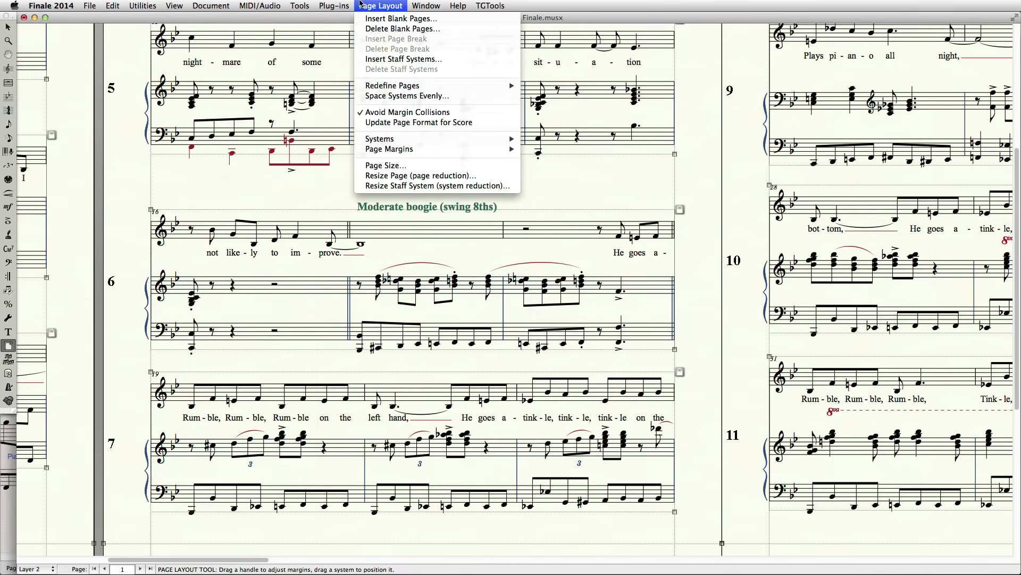
mouse_move(407, 112)
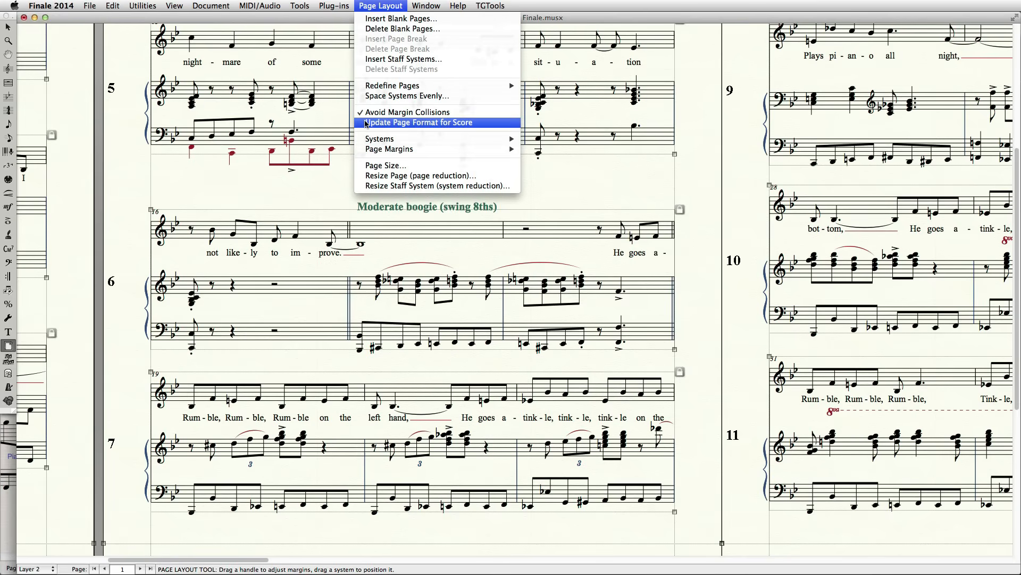
mouse_move(265, 49)
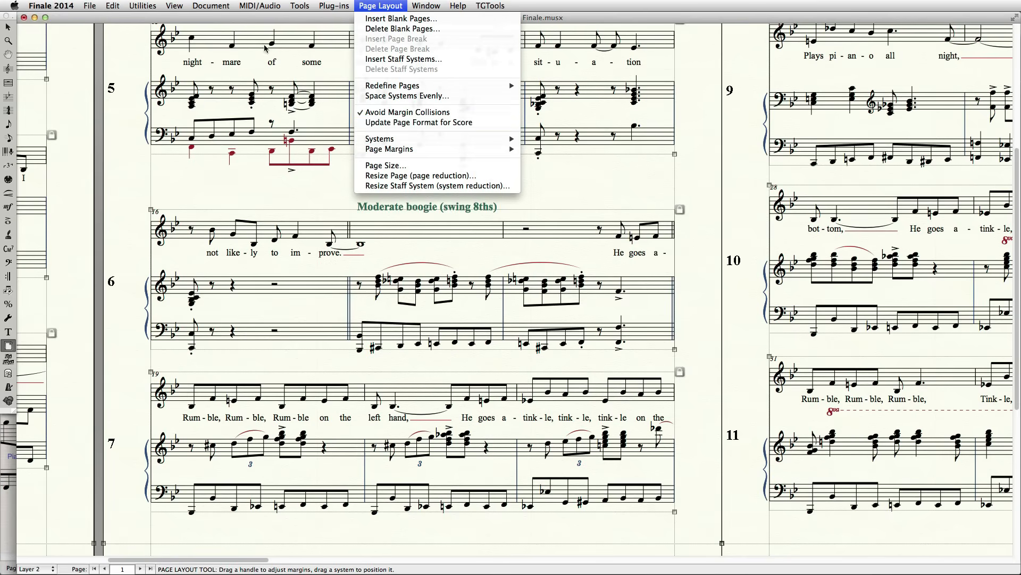
click(211, 6)
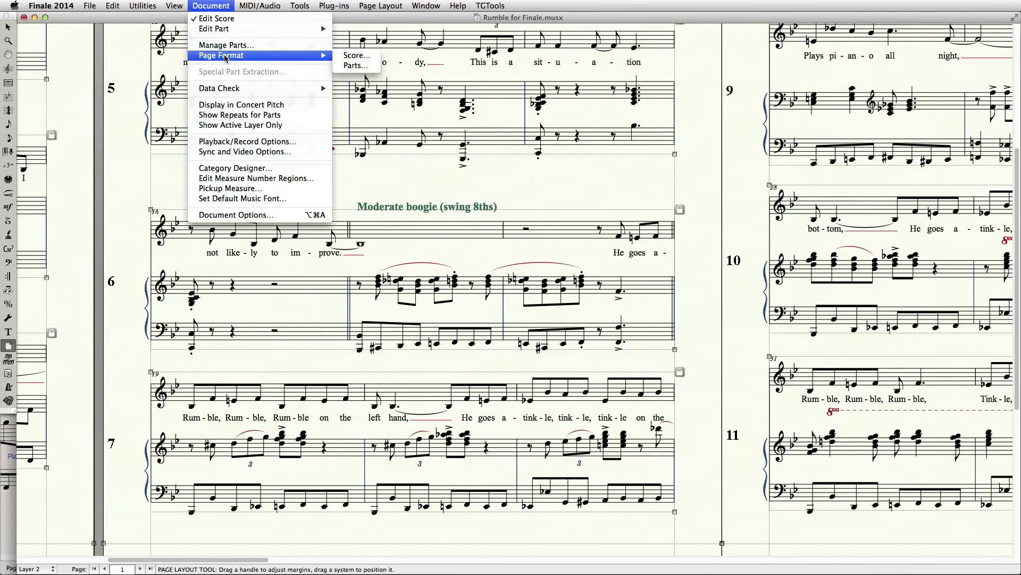
click(356, 54)
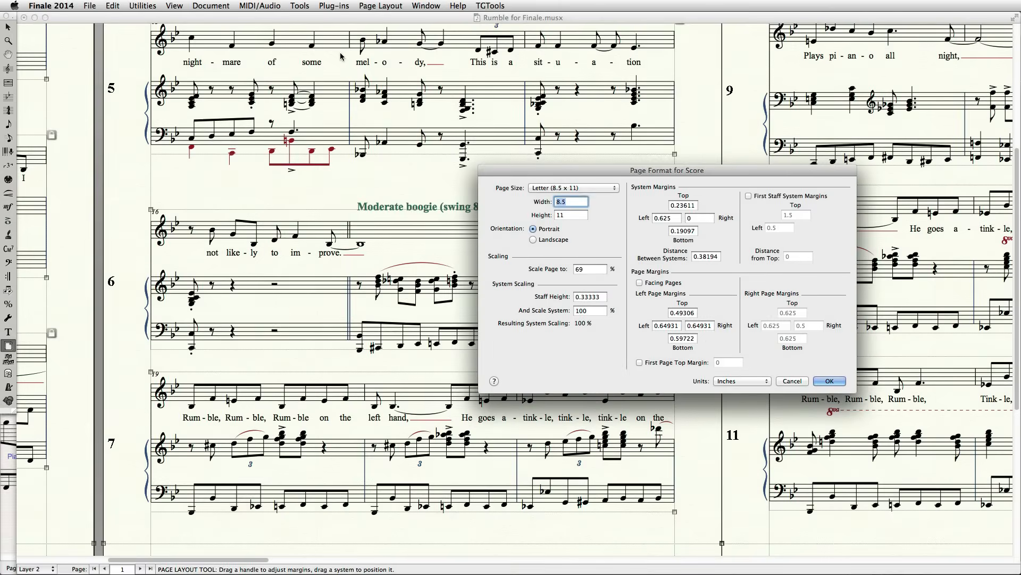
click(380, 6)
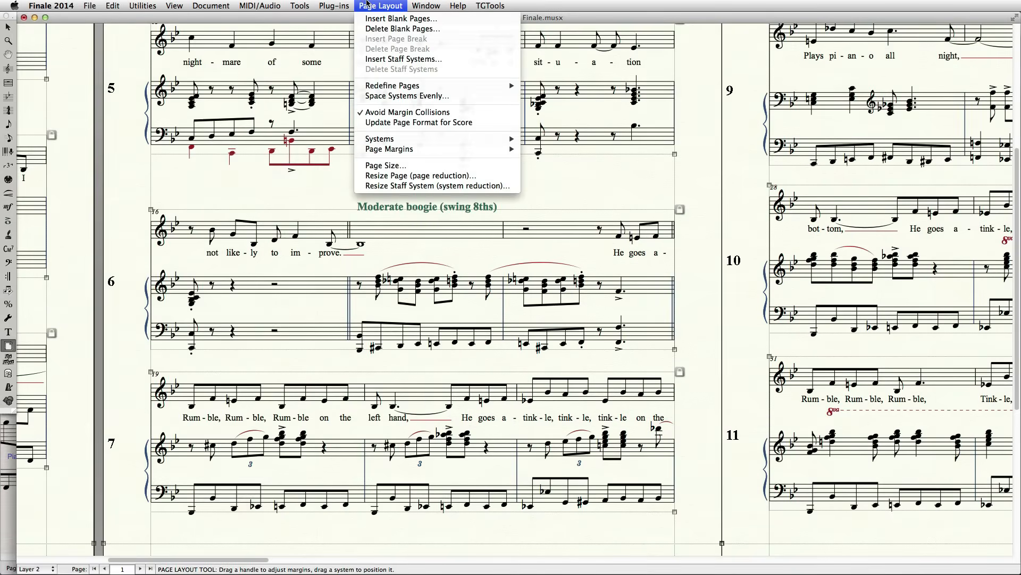
mouse_move(391, 85)
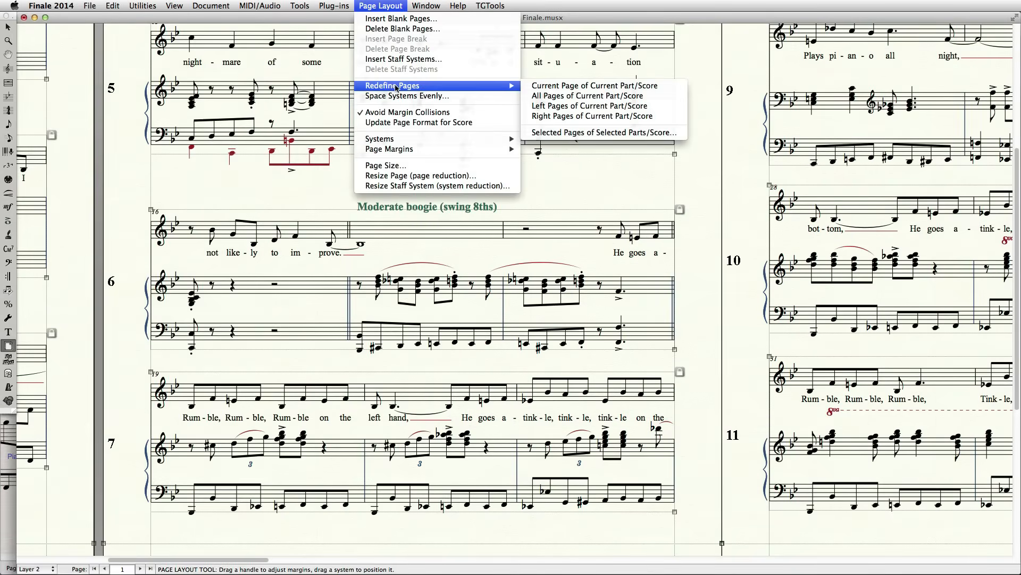
mouse_move(587, 96)
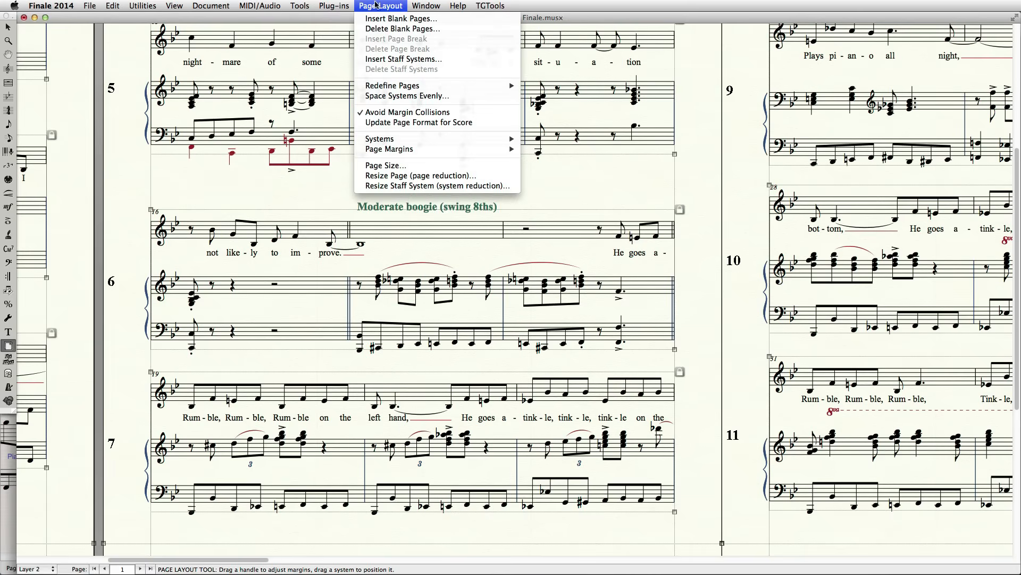
Apply Space Systems to all pages, proportionally, with a 0.25" bottom margin
click(334, 6)
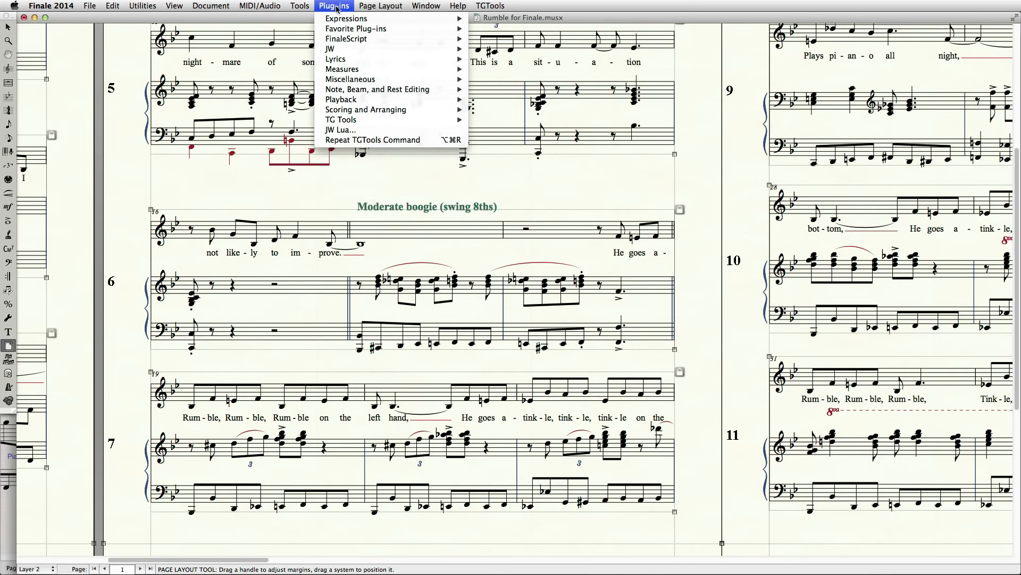
mouse_move(365, 109)
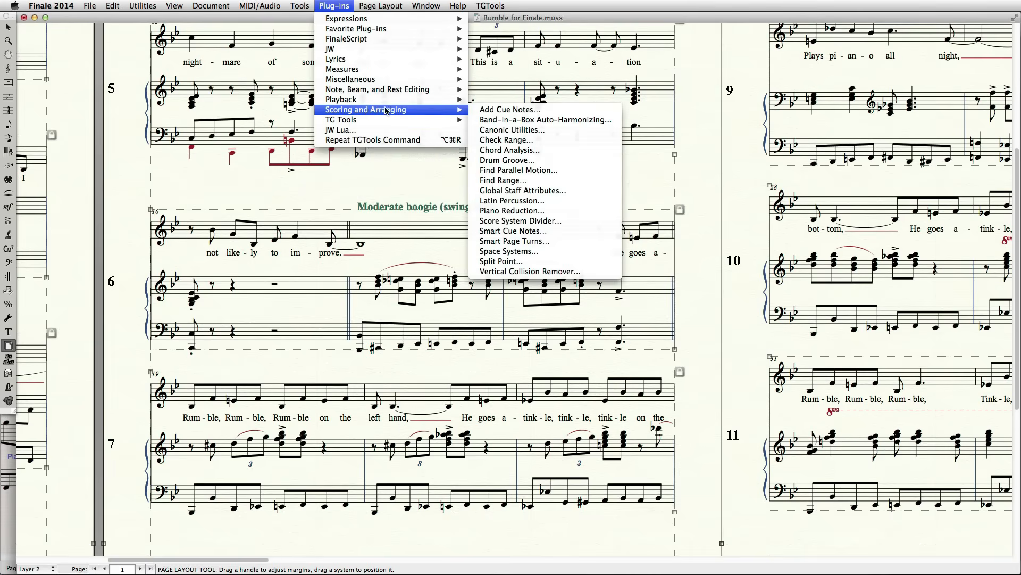
mouse_move(508, 250)
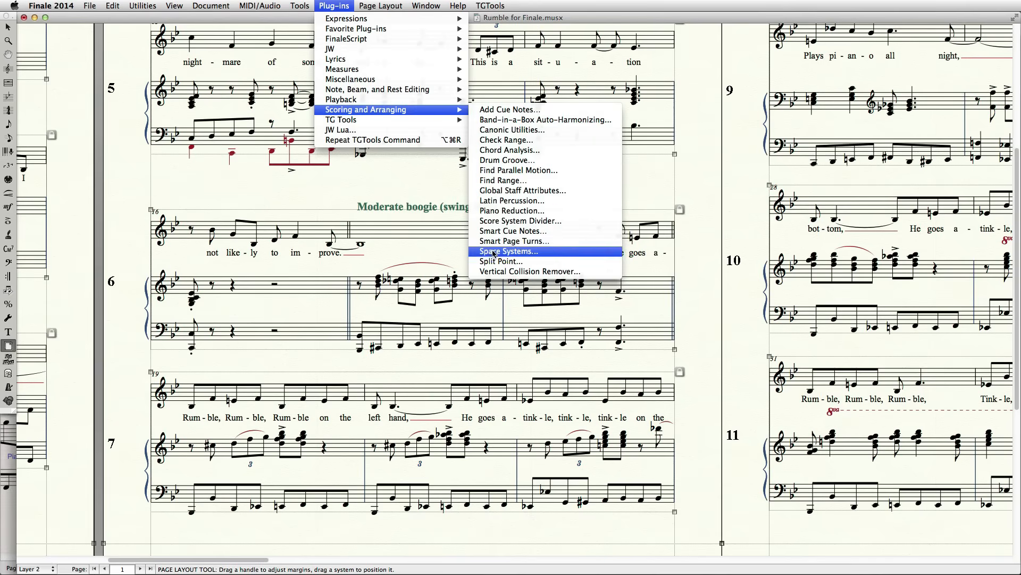
click(508, 252)
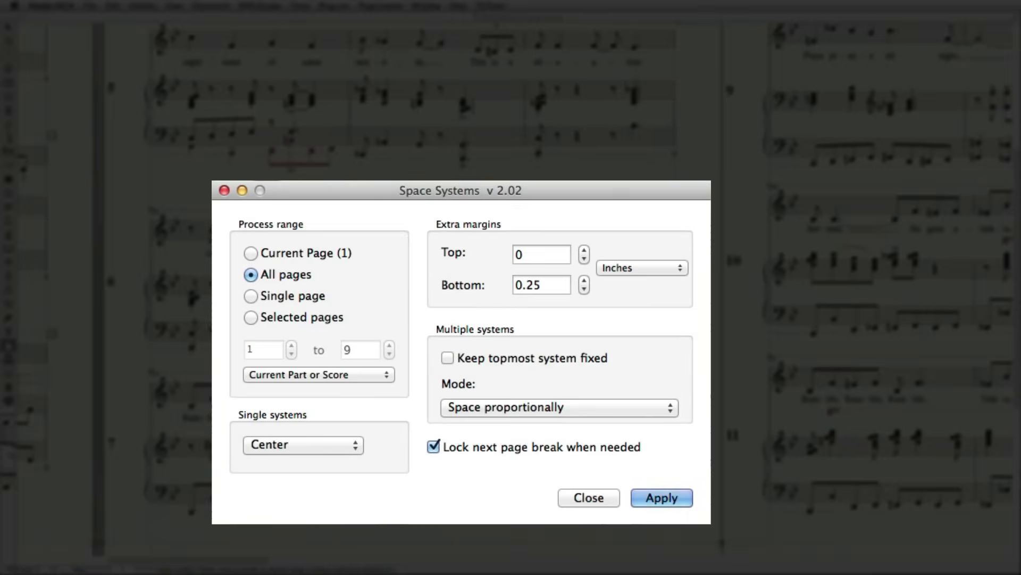
mouse_move(519, 189)
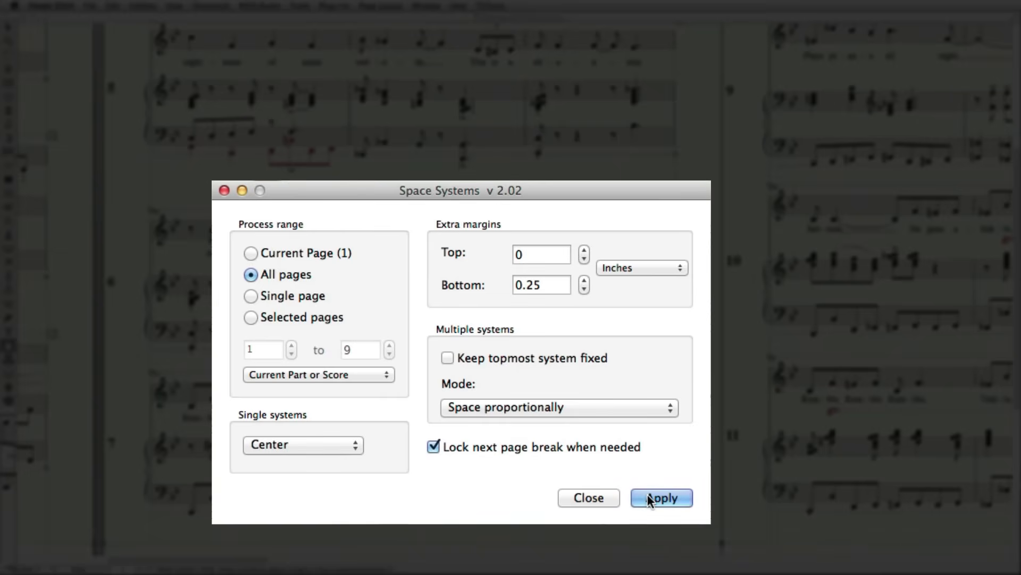
click(661, 498)
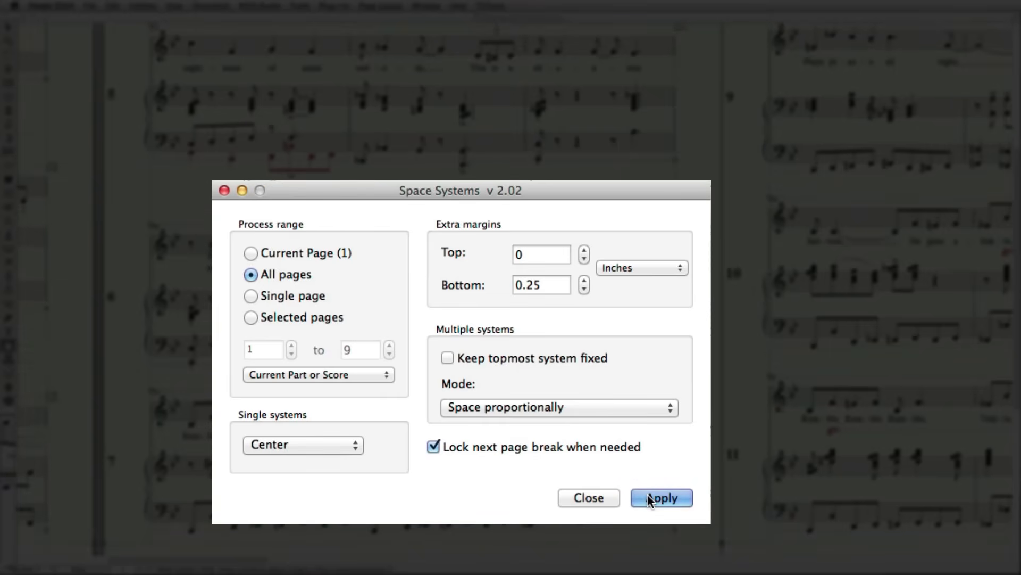